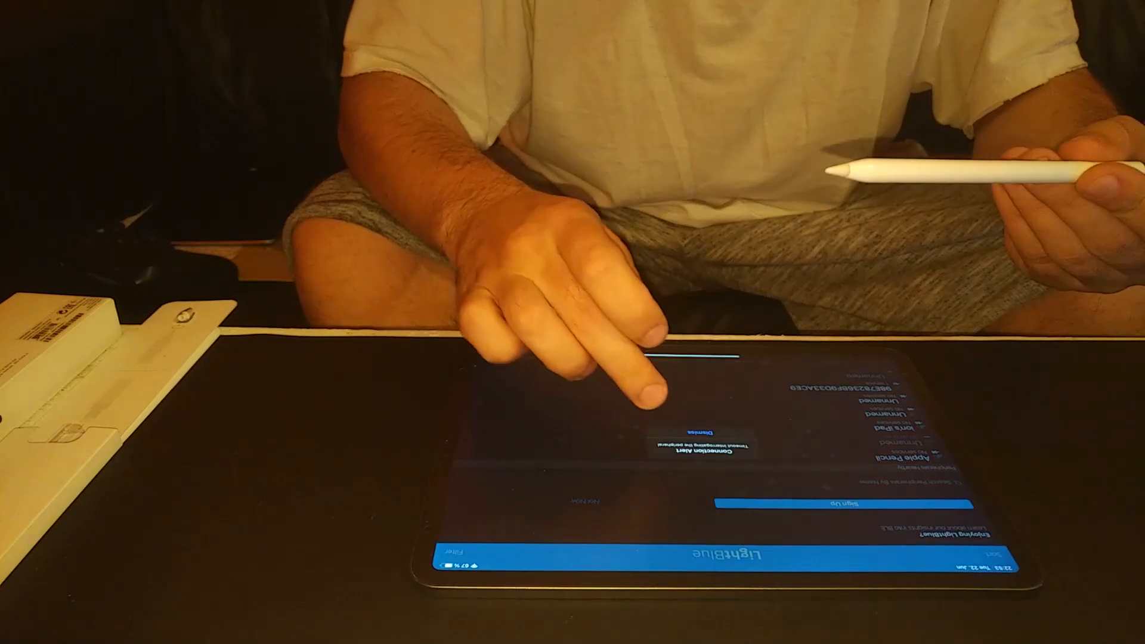
Step: Dismiss the Connection Alert timeout message to return to the peripheral list
left_click(700, 431)
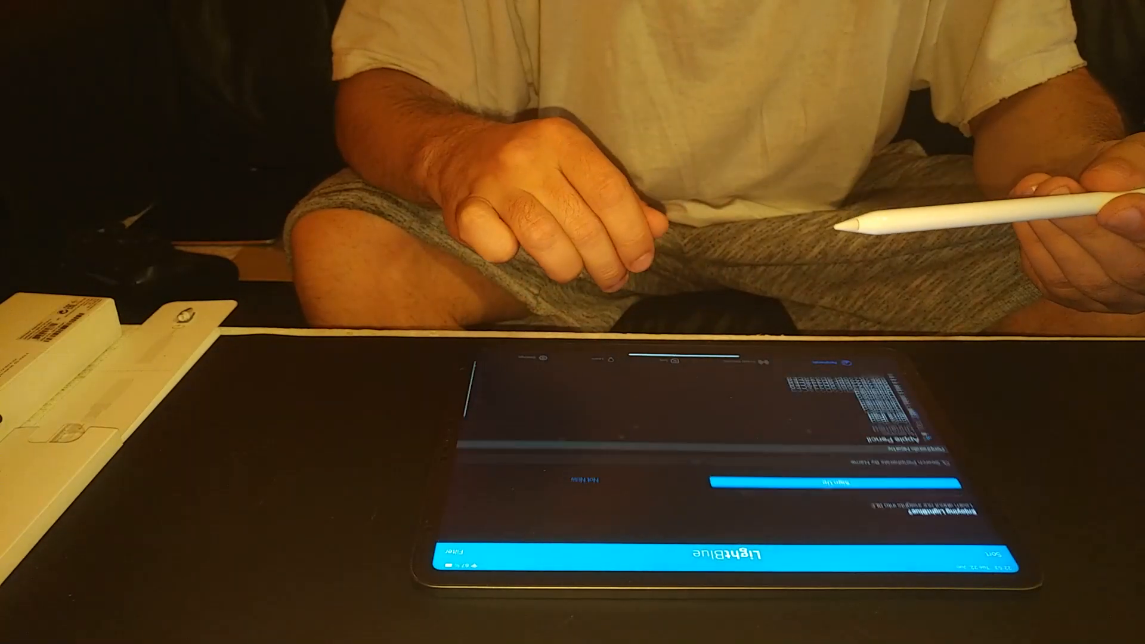